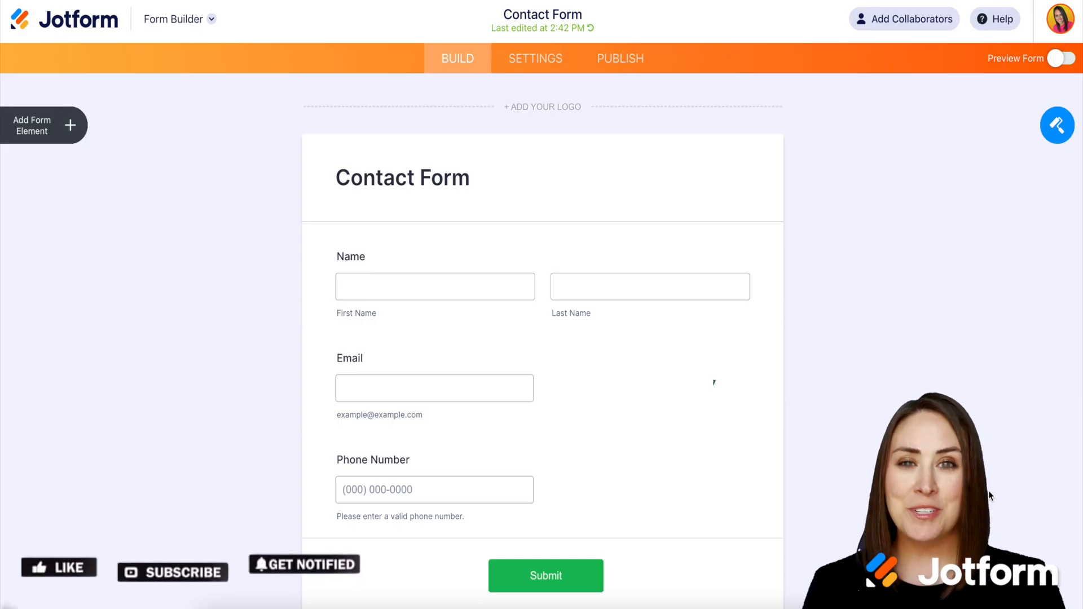
Reach the Jotform form's Publish section and its Embed code options for copying the script
{"action": "left_click", "coordinate": [58, 567]}
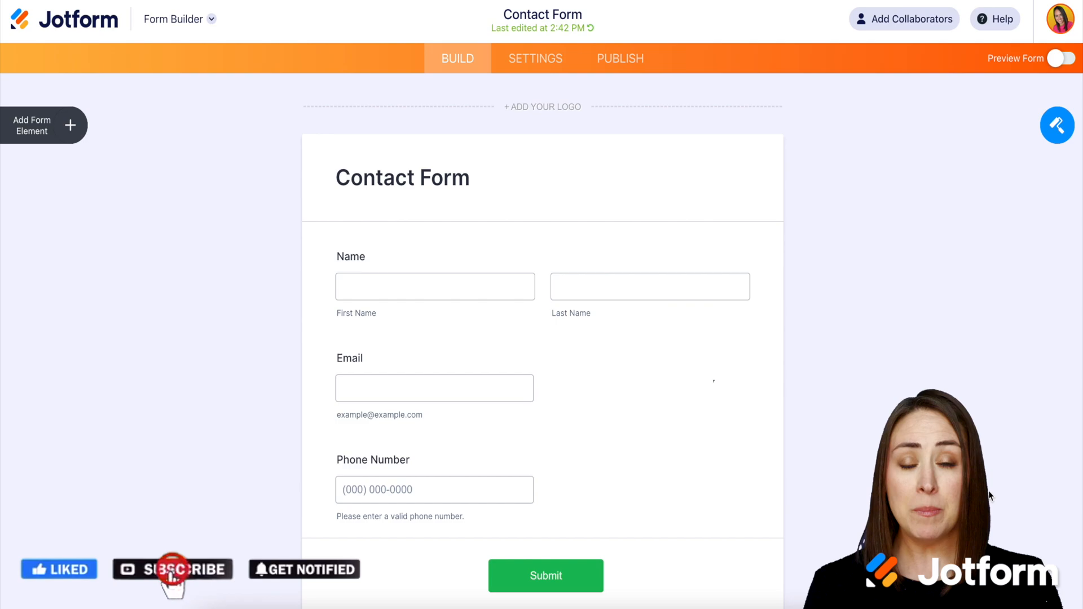
{"action": "left_click", "coordinate": [172, 569]}
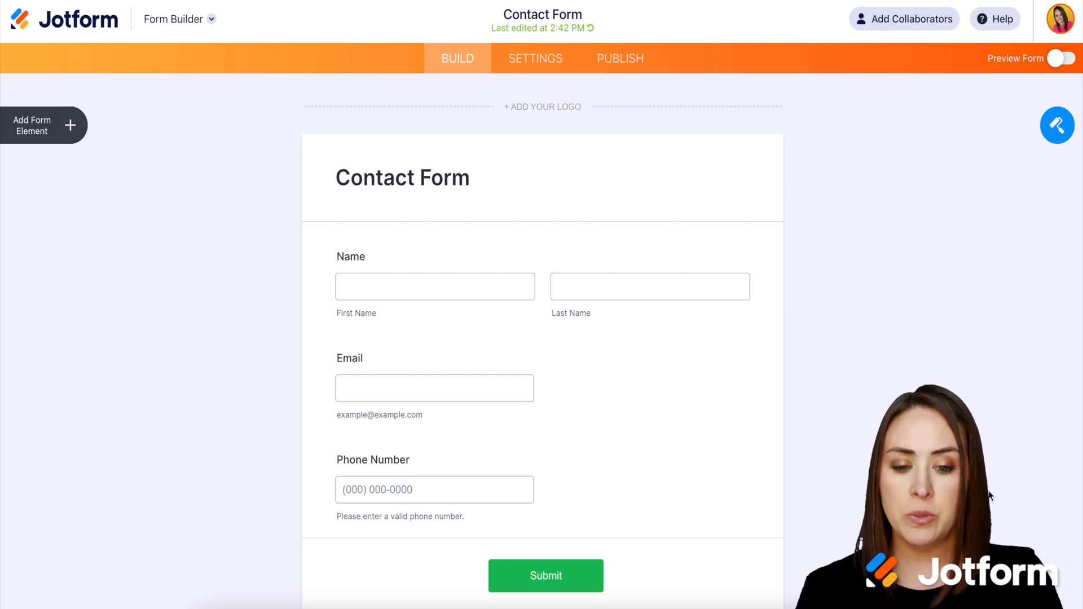
{"action": "left_click", "coordinate": [620, 57]}
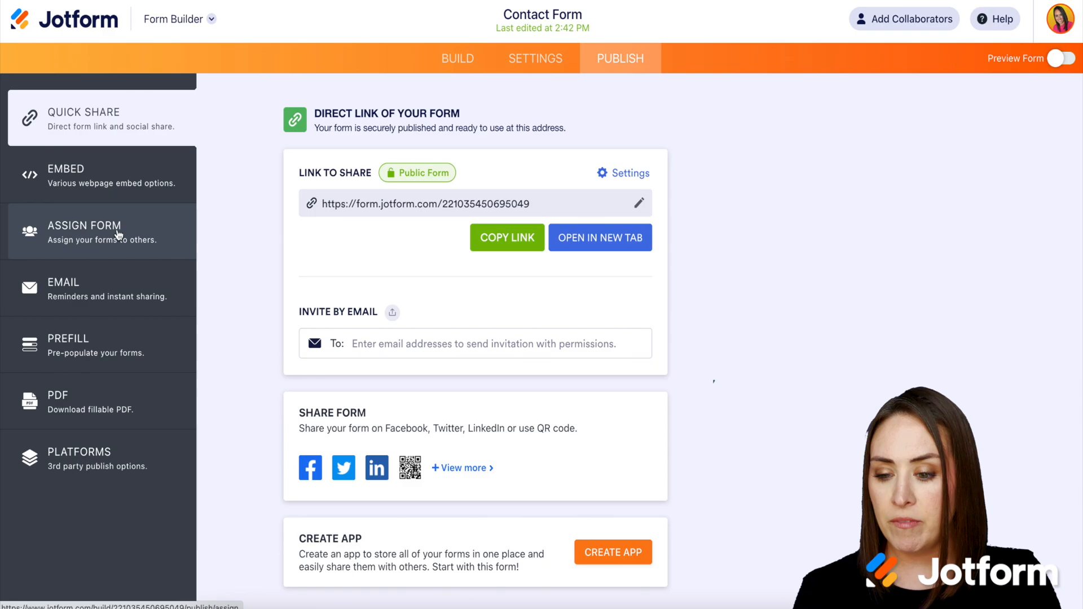
{"action": "left_click", "coordinate": [65, 176]}
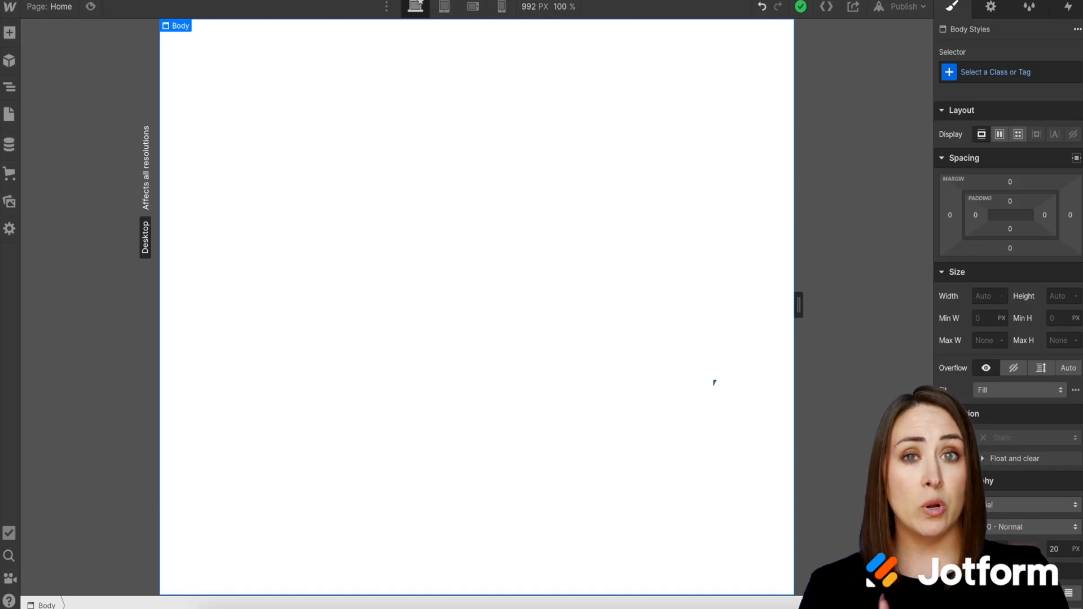
{"action": "mouse_move", "coordinate": [10, 32]}
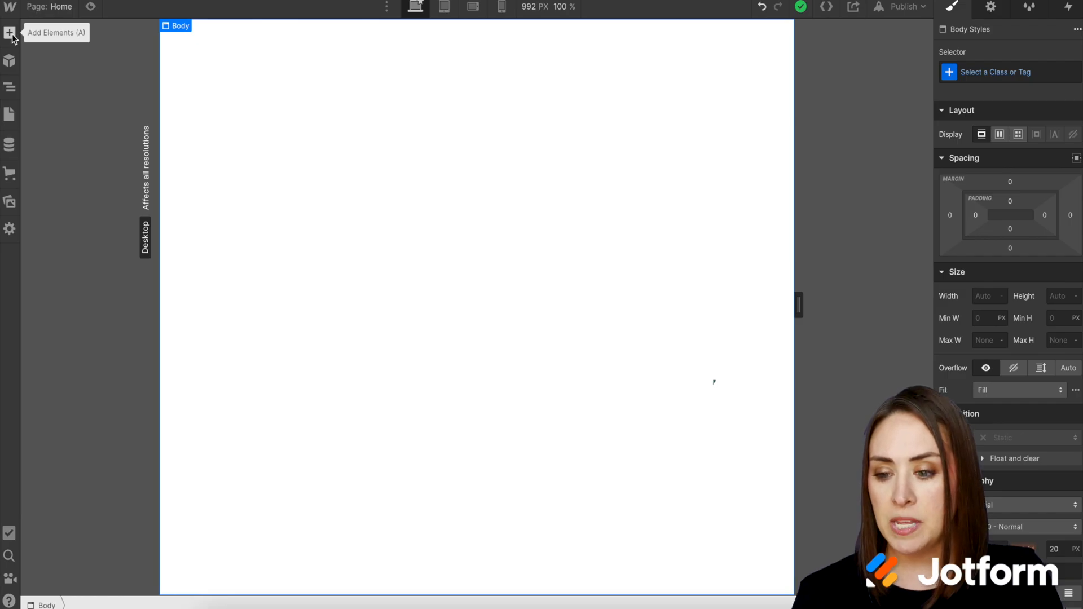
{"action": "left_click", "coordinate": [10, 33]}
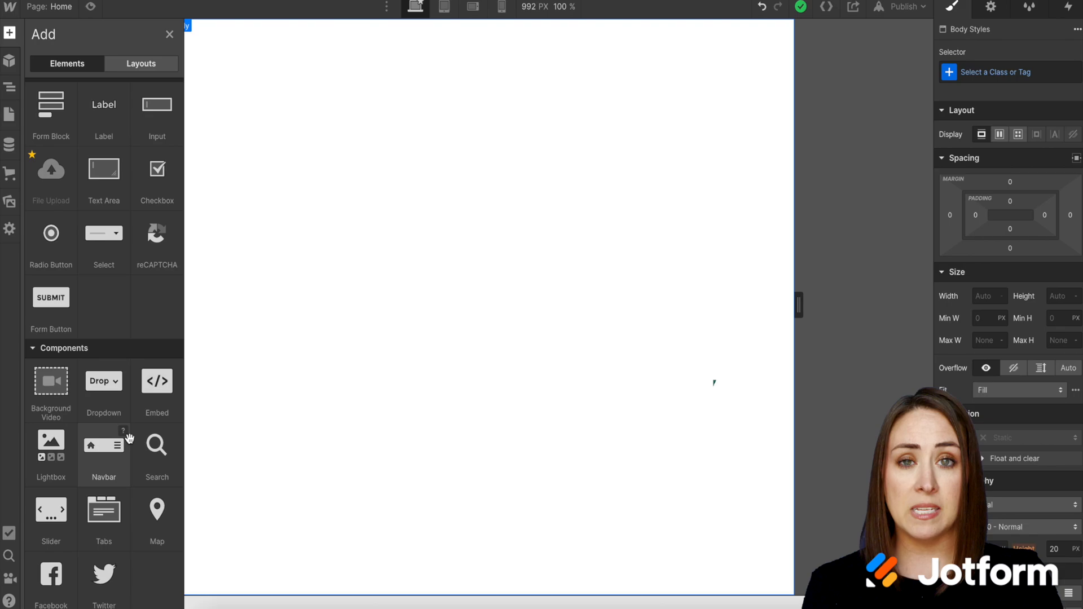
{"action": "left_click", "coordinate": [156, 380]}
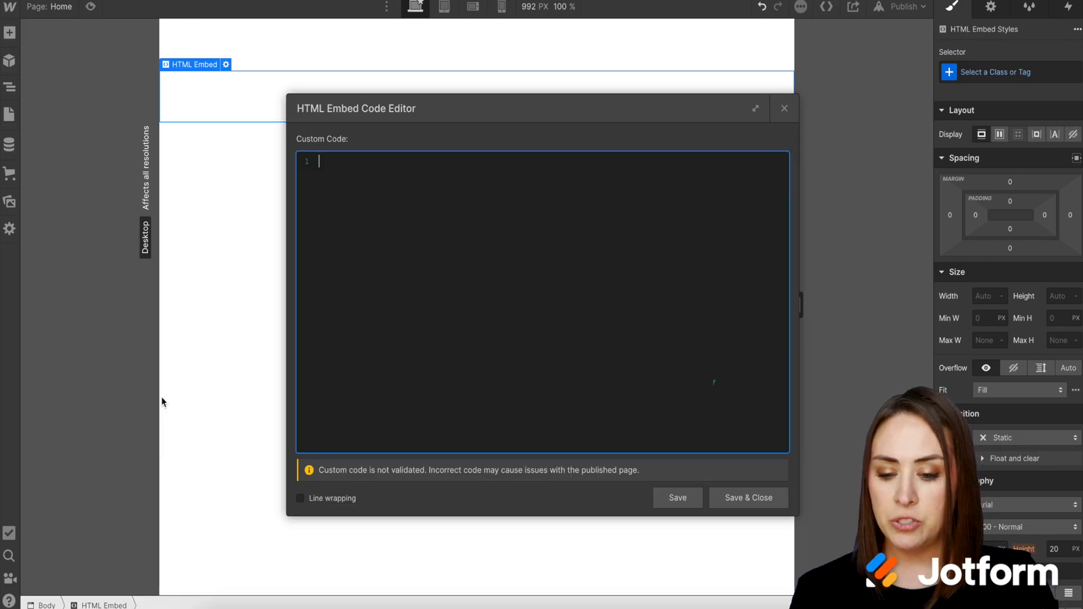
{"action": "type", "text": "<script type=\"text/javascript\" src=\"https://form.jotform.com/jsform/221035450695049\"></script>"}
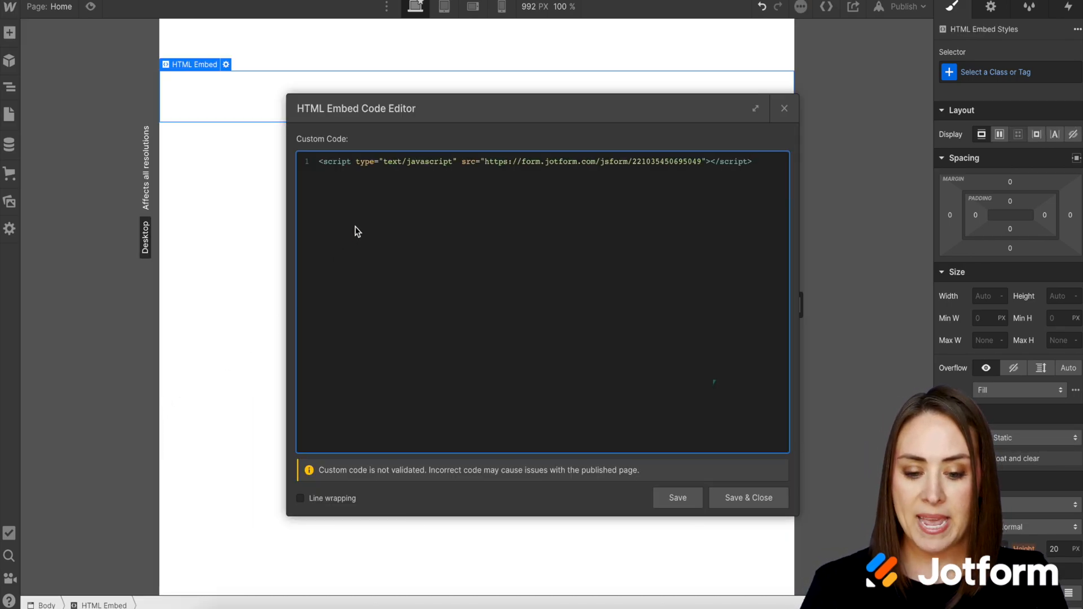
{"action": "left_click", "coordinate": [748, 497]}
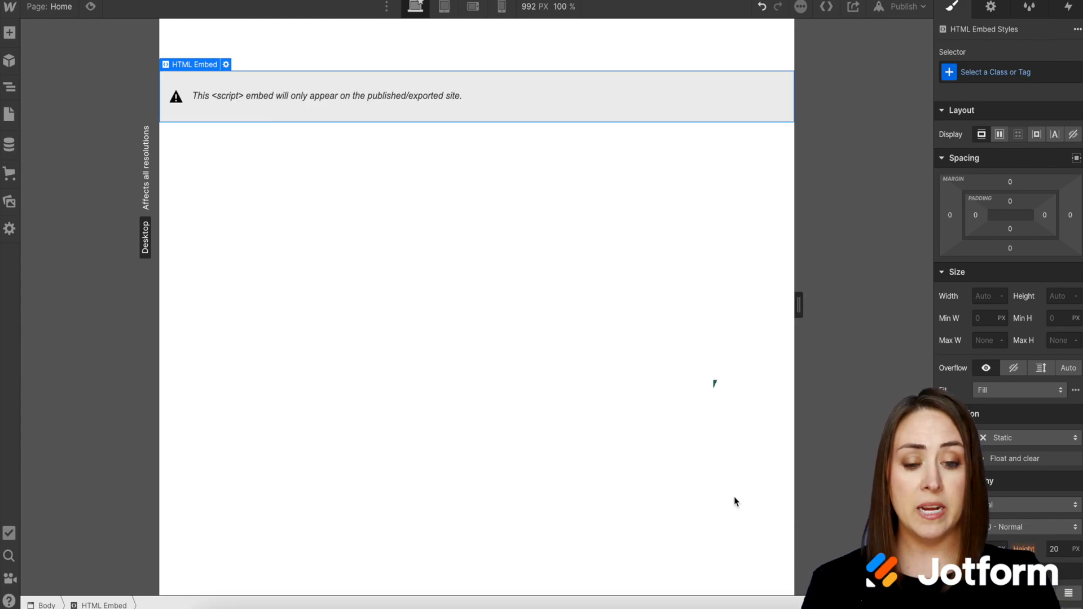
Publish the site to its selected webflow.io domain until Published Successfully shows
{"action": "left_click", "coordinate": [899, 6]}
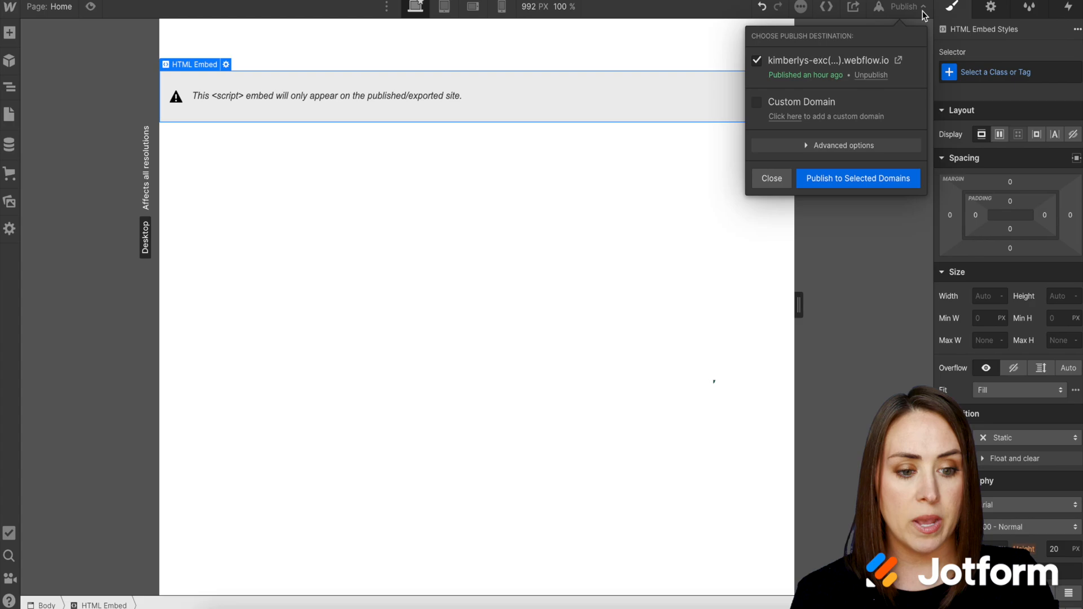
{"action": "left_click", "coordinate": [858, 178]}
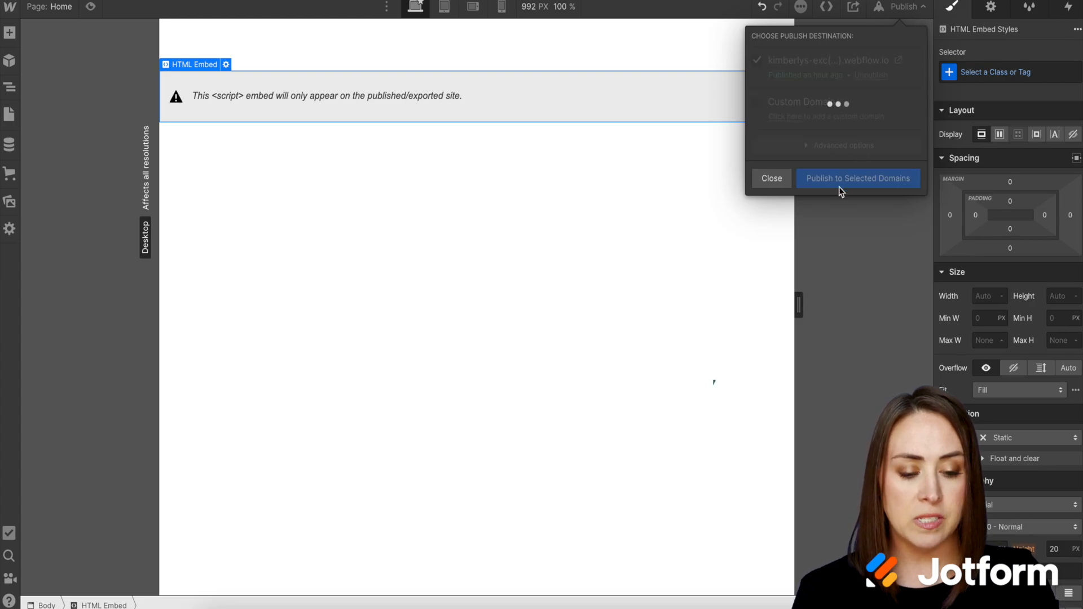
{"action": "left_click", "coordinate": [857, 179]}
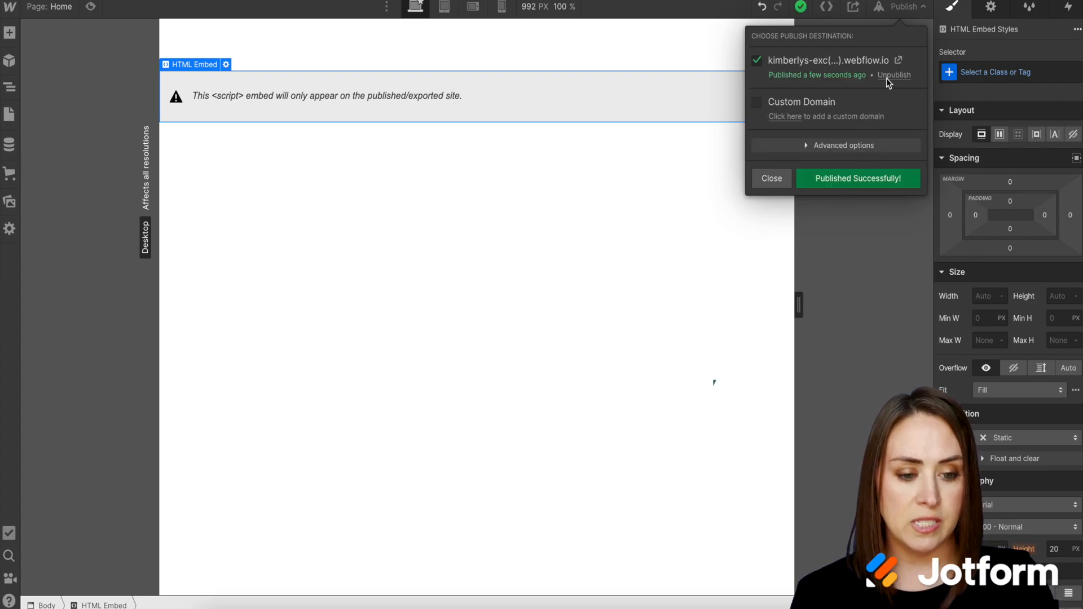